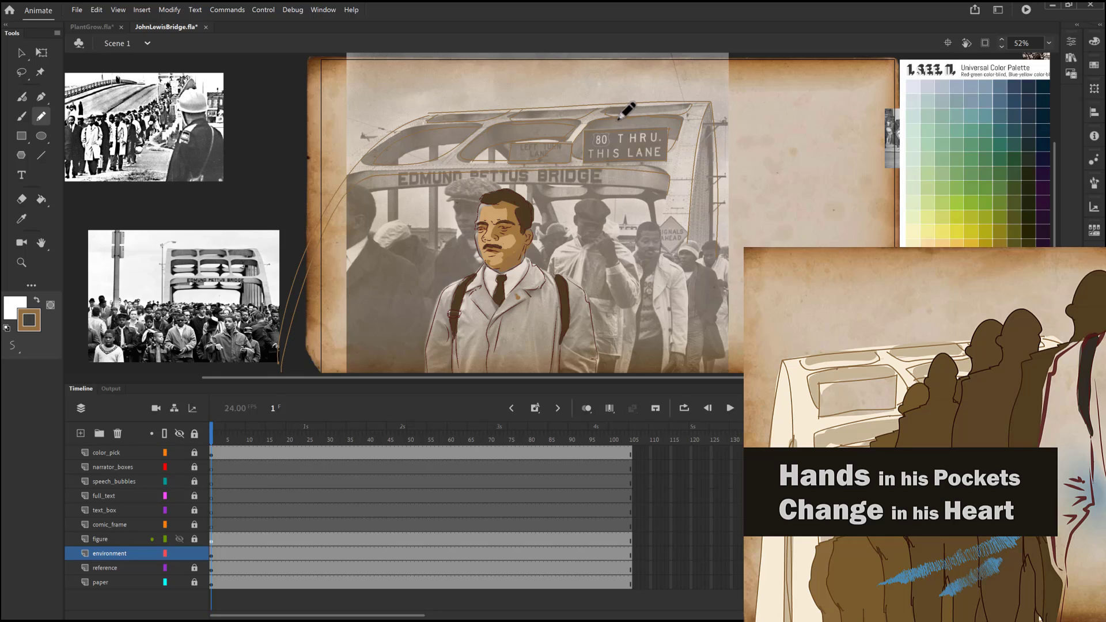
Toggle the reference photo's visibility off and back on to check the bridge tracing
click(180, 553)
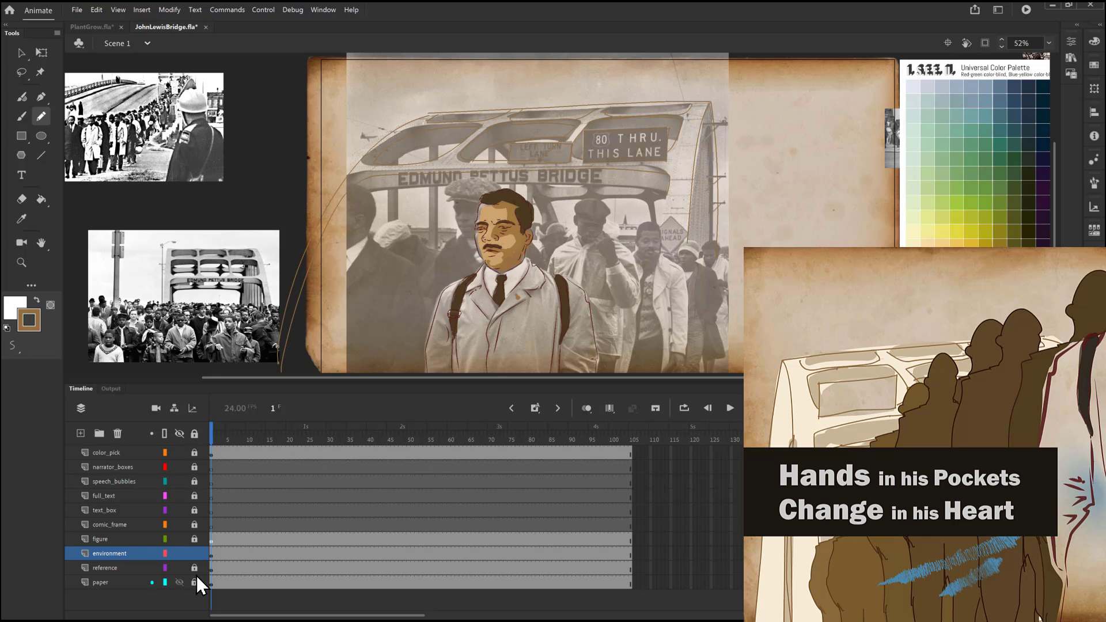
click(179, 568)
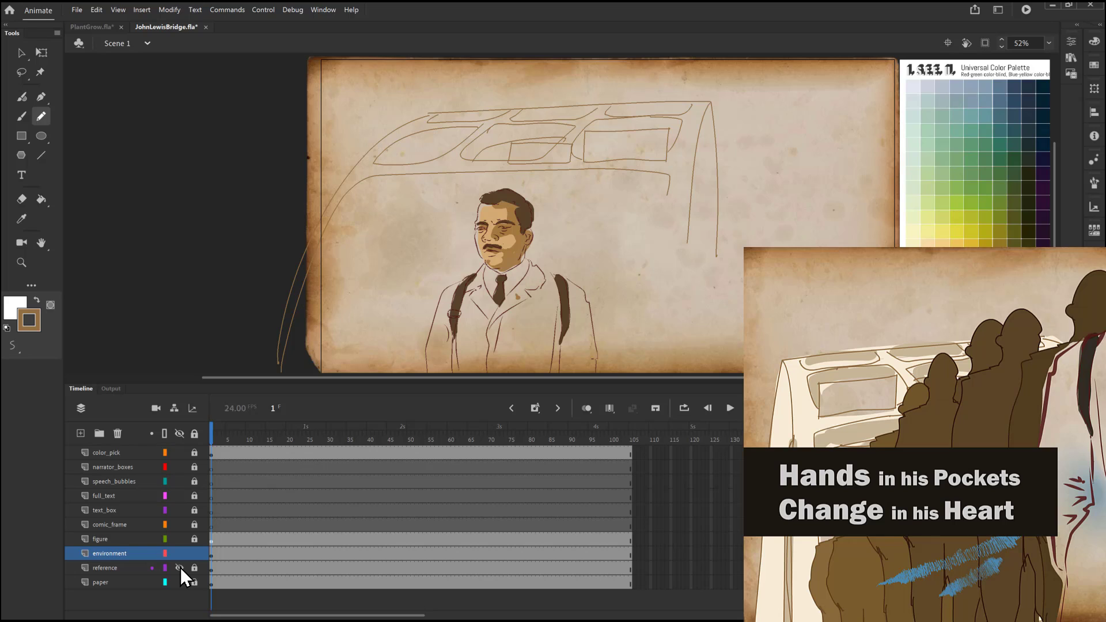
click(179, 568)
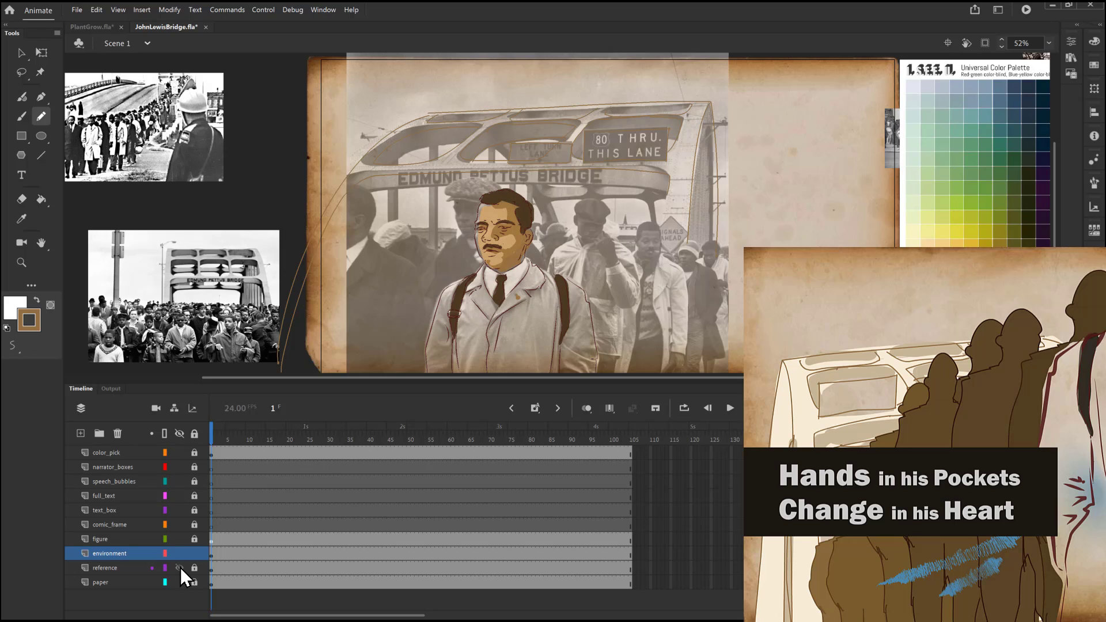
click(179, 569)
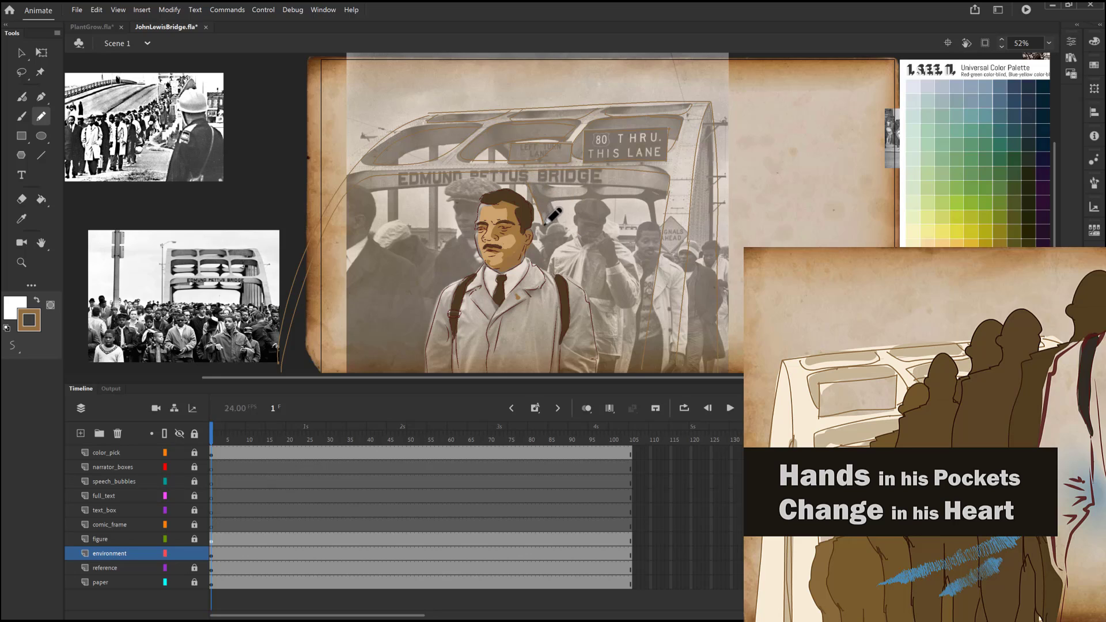
mouse_move(560, 197)
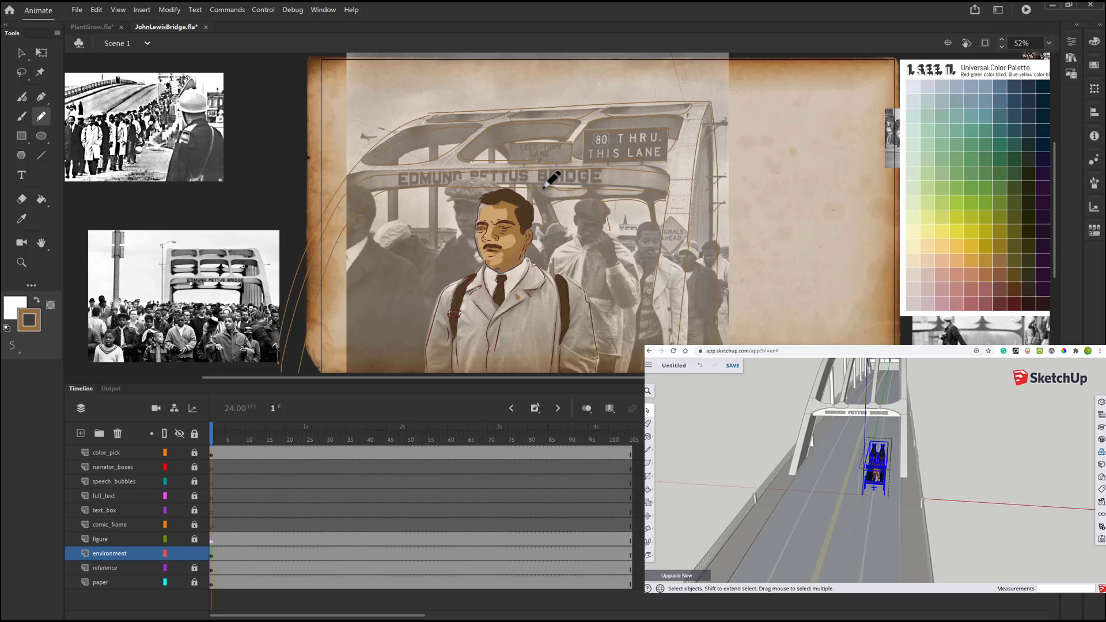
mouse_move(604, 176)
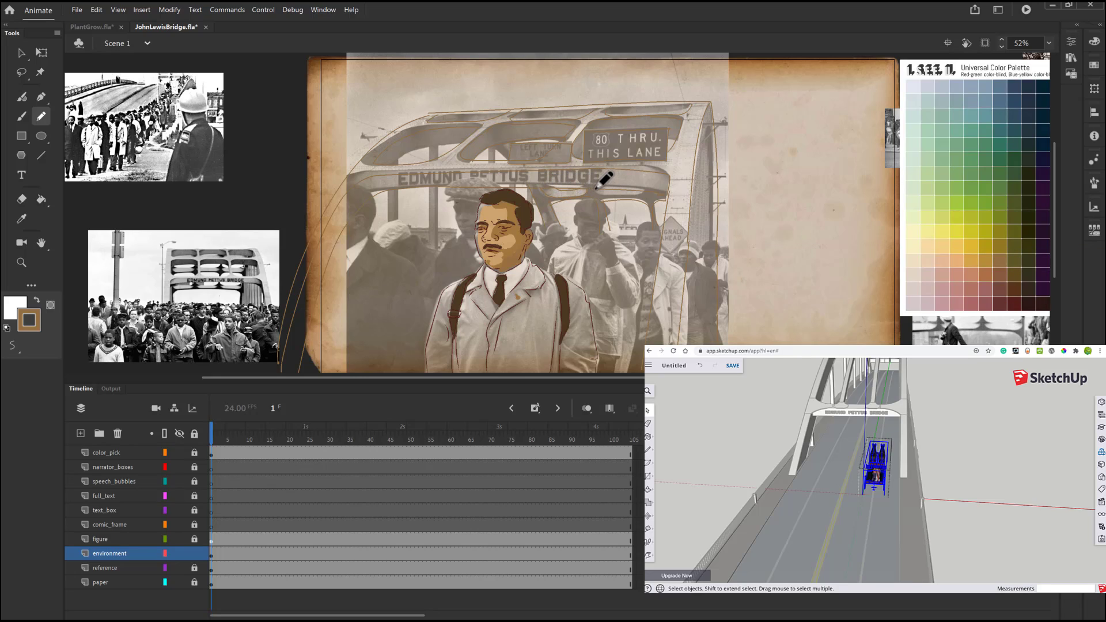
mouse_move(565, 215)
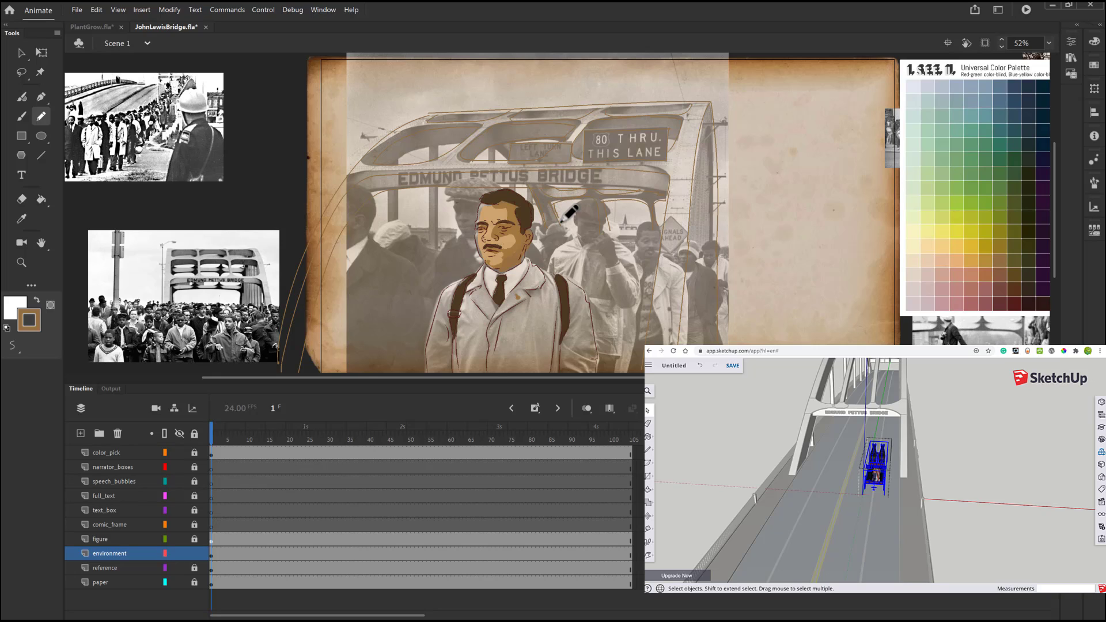
mouse_move(444, 233)
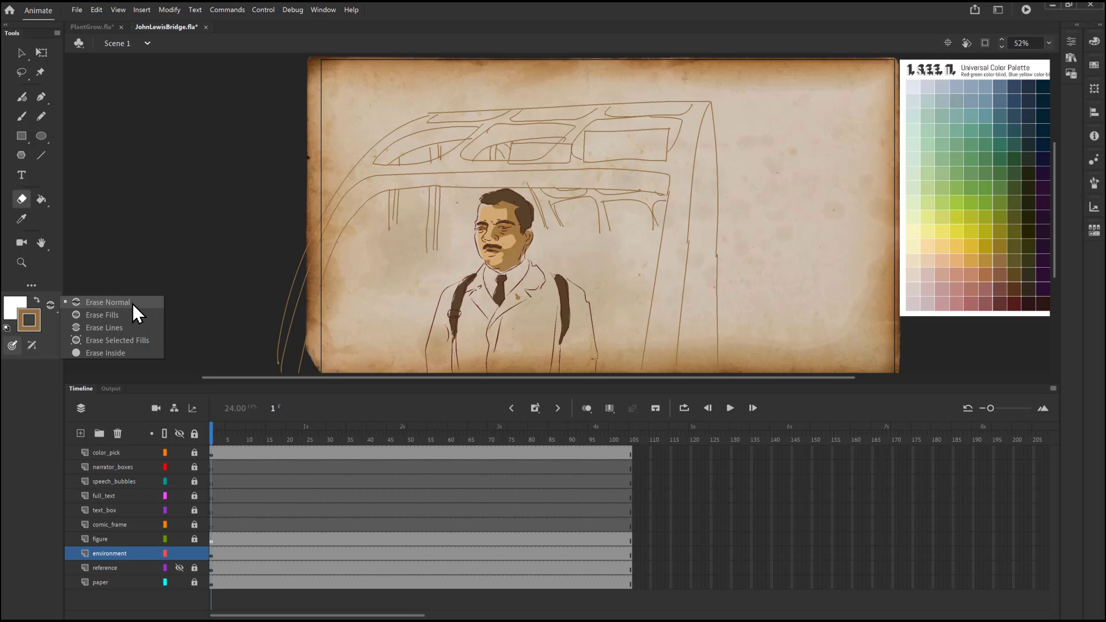
Set the Eraser to Erase Normal to remove lines and fills
click(107, 302)
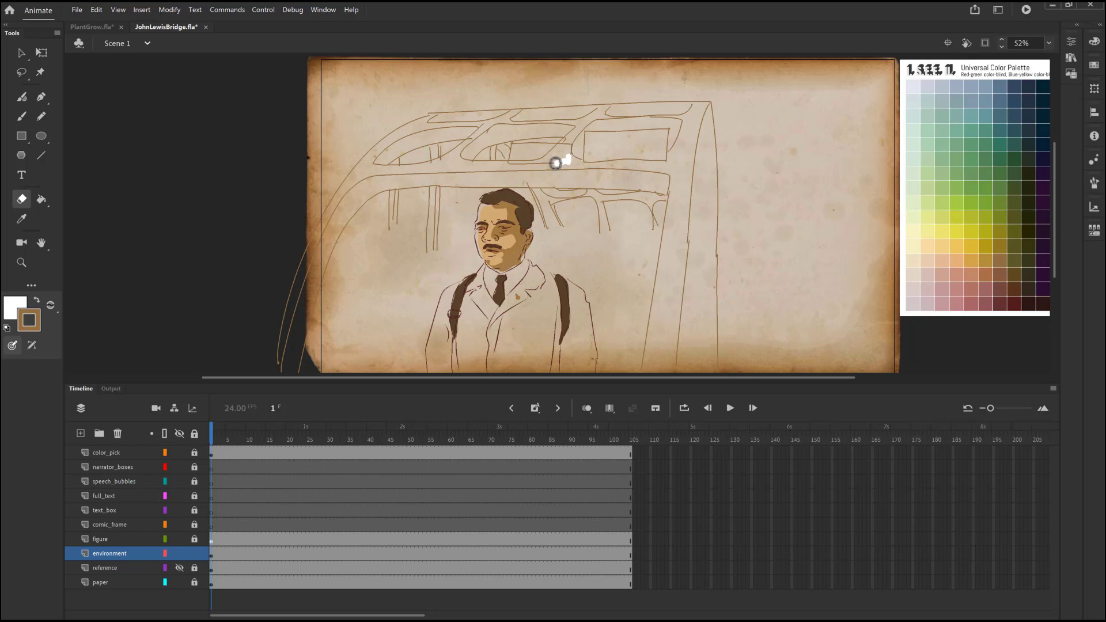
mouse_move(626, 177)
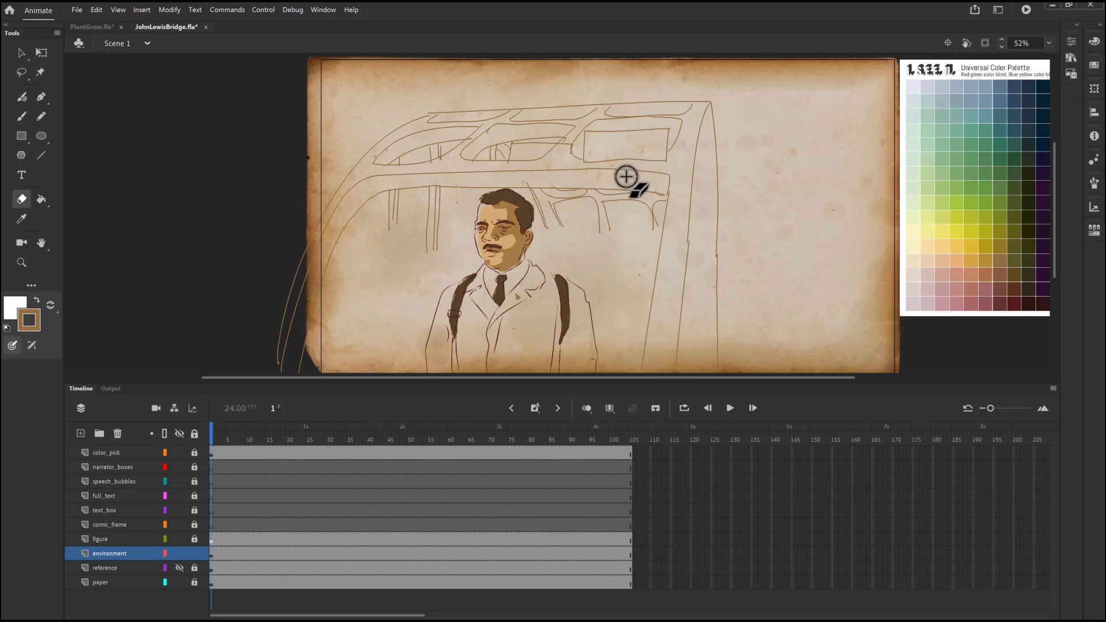
mouse_move(472, 165)
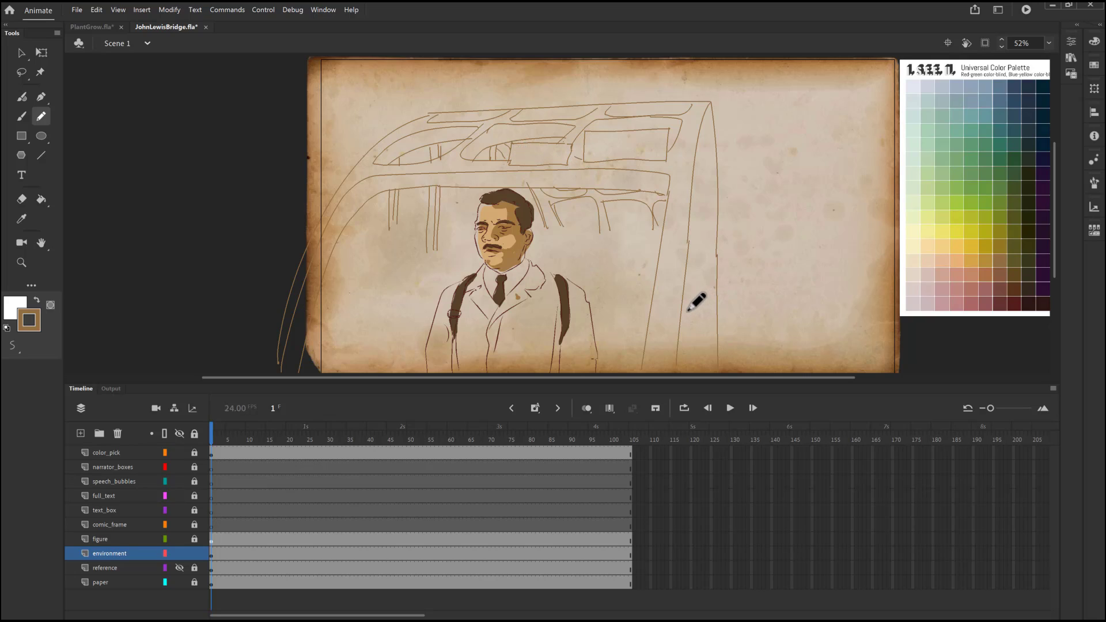
mouse_move(660, 360)
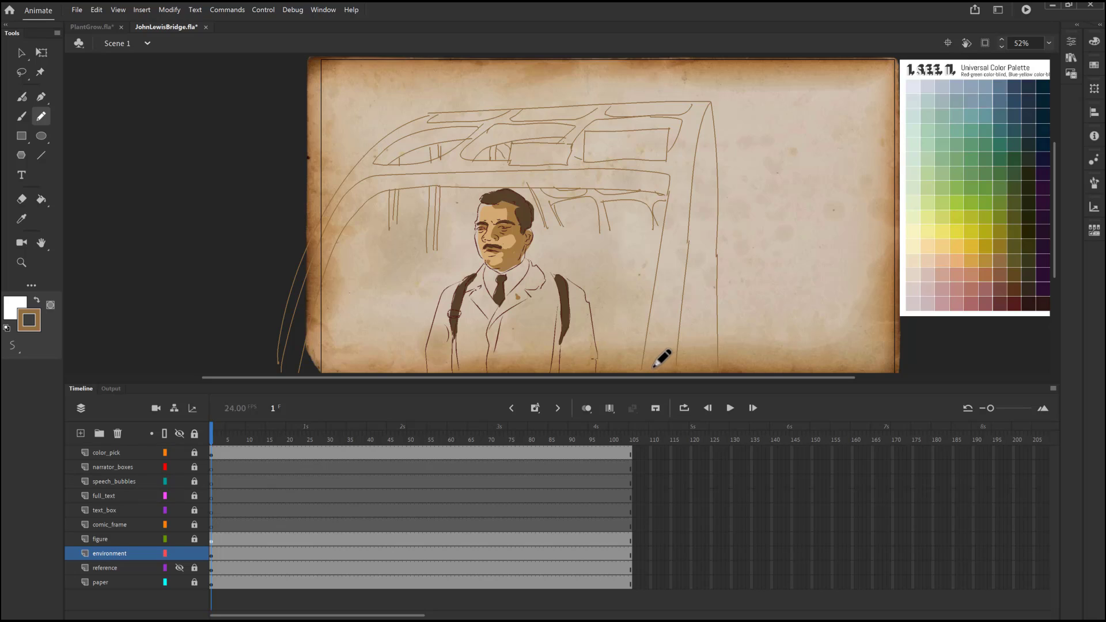
mouse_move(669, 343)
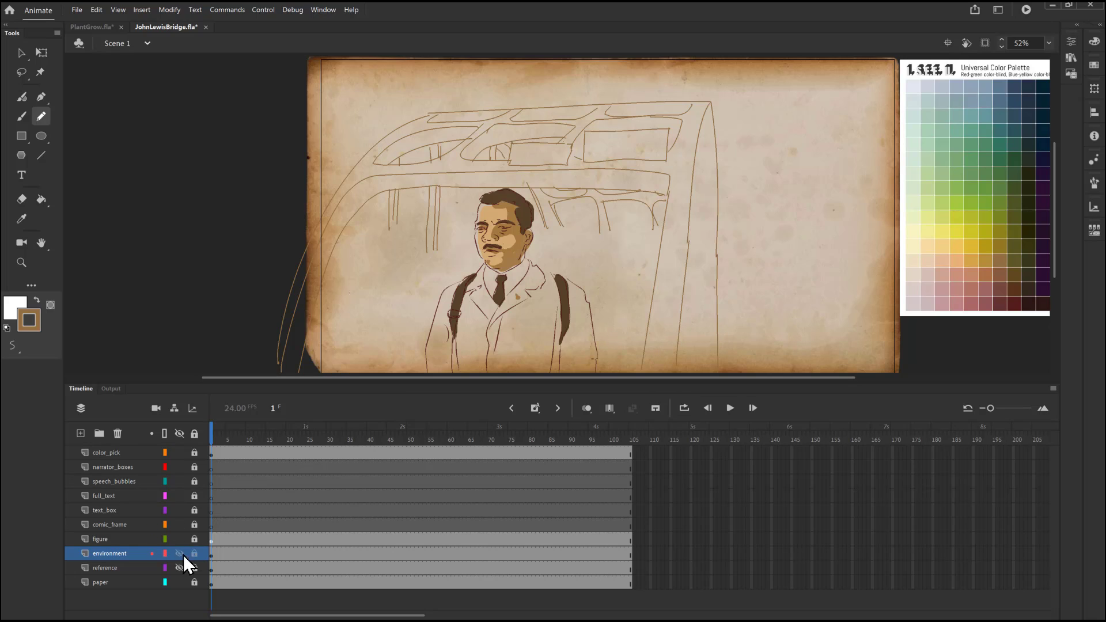
Hide the traced bridge environment layer, leaving only the figure on paper
click(179, 553)
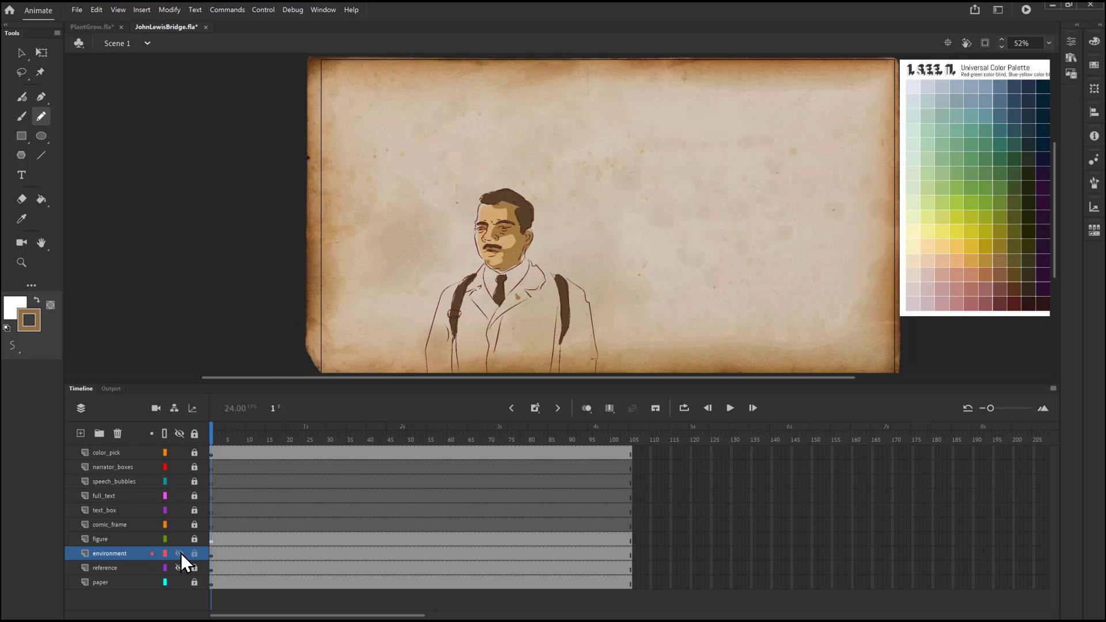